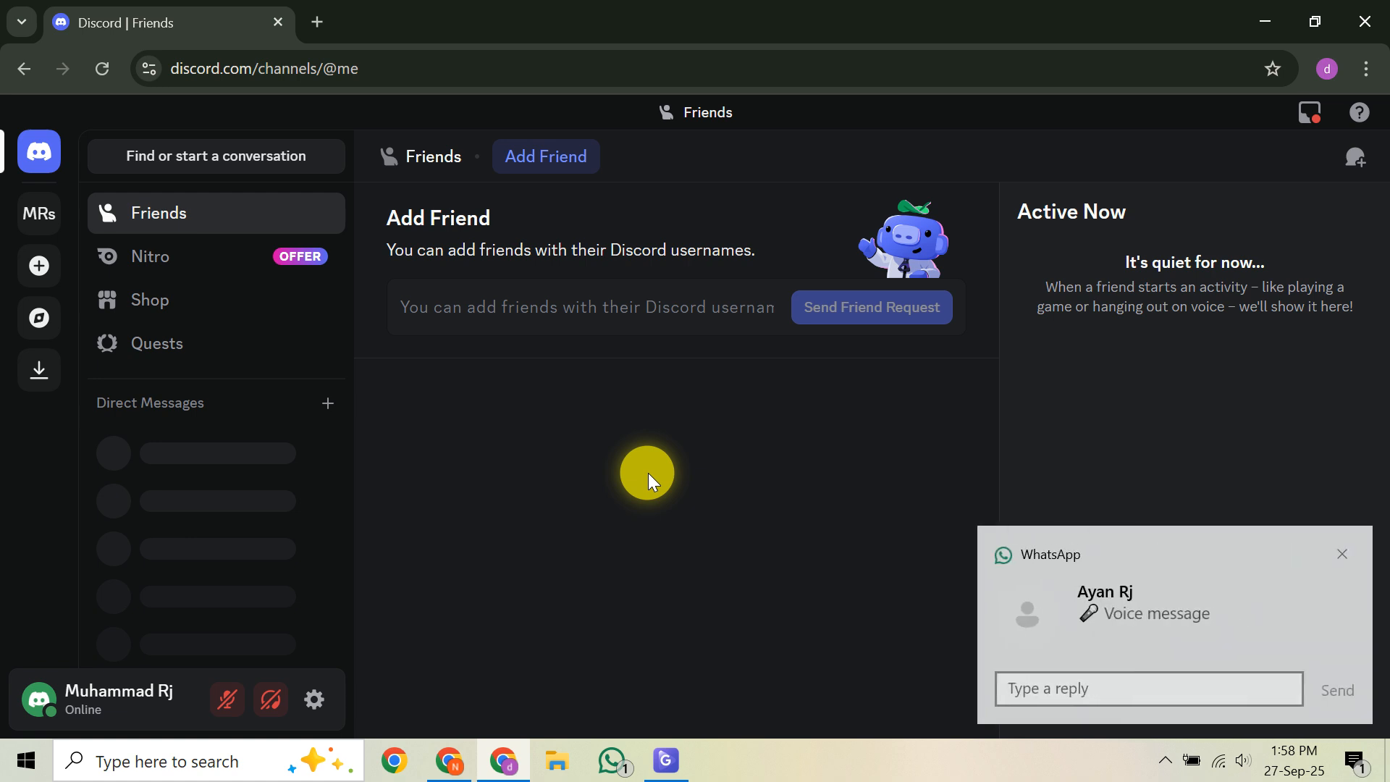
pyautogui.moveTo(1308, 559)
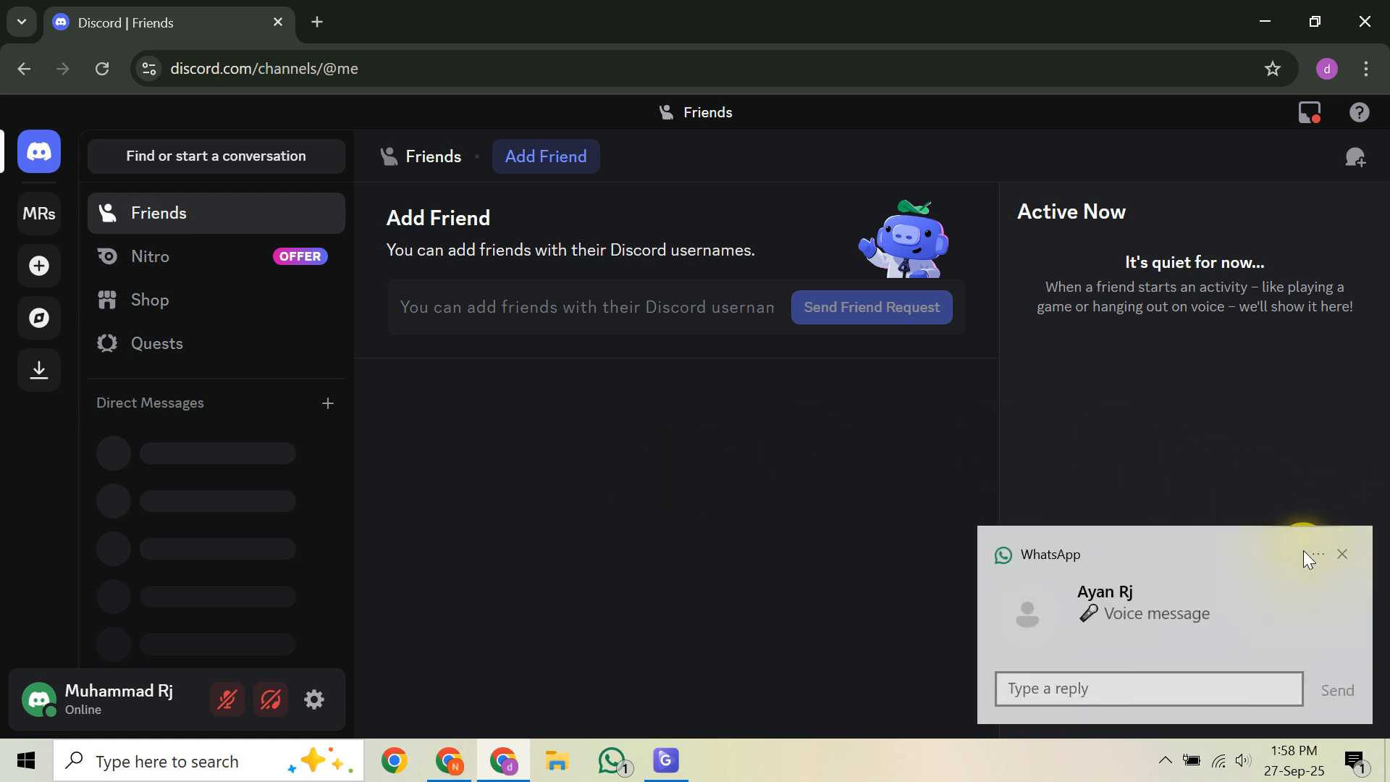
# - Close the WhatsApp voice-message notification popup over the Discord window
pyautogui.click(1342, 554)
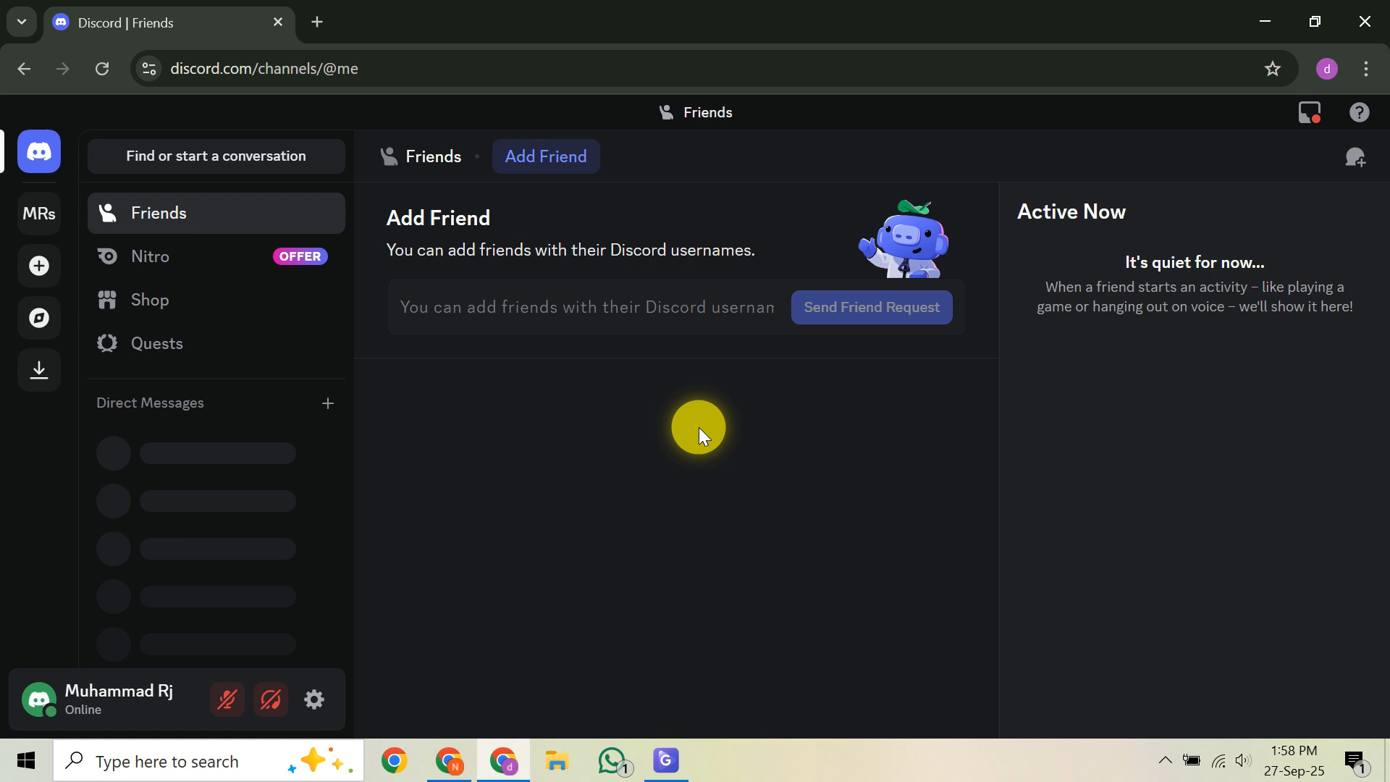
pyautogui.moveTo(688, 443)
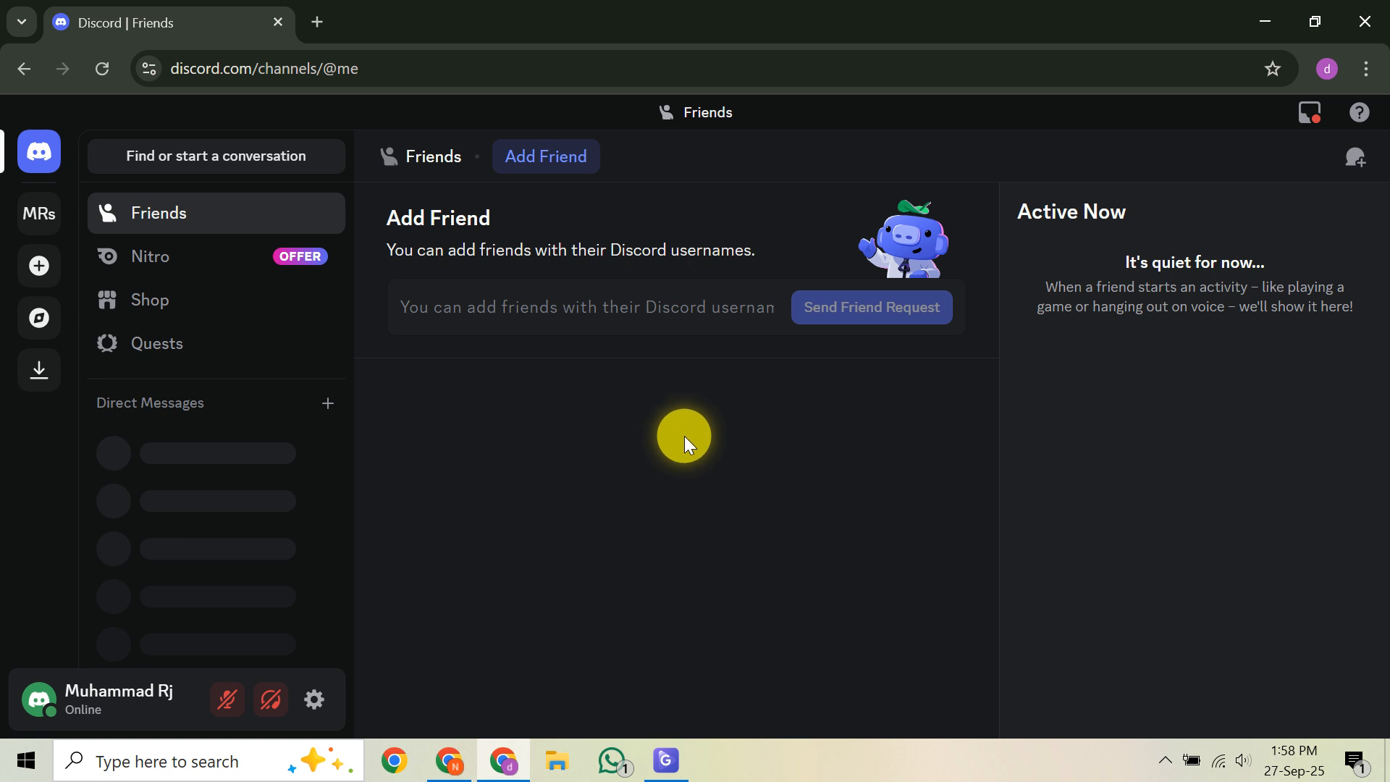
pyautogui.moveTo(629, 434)
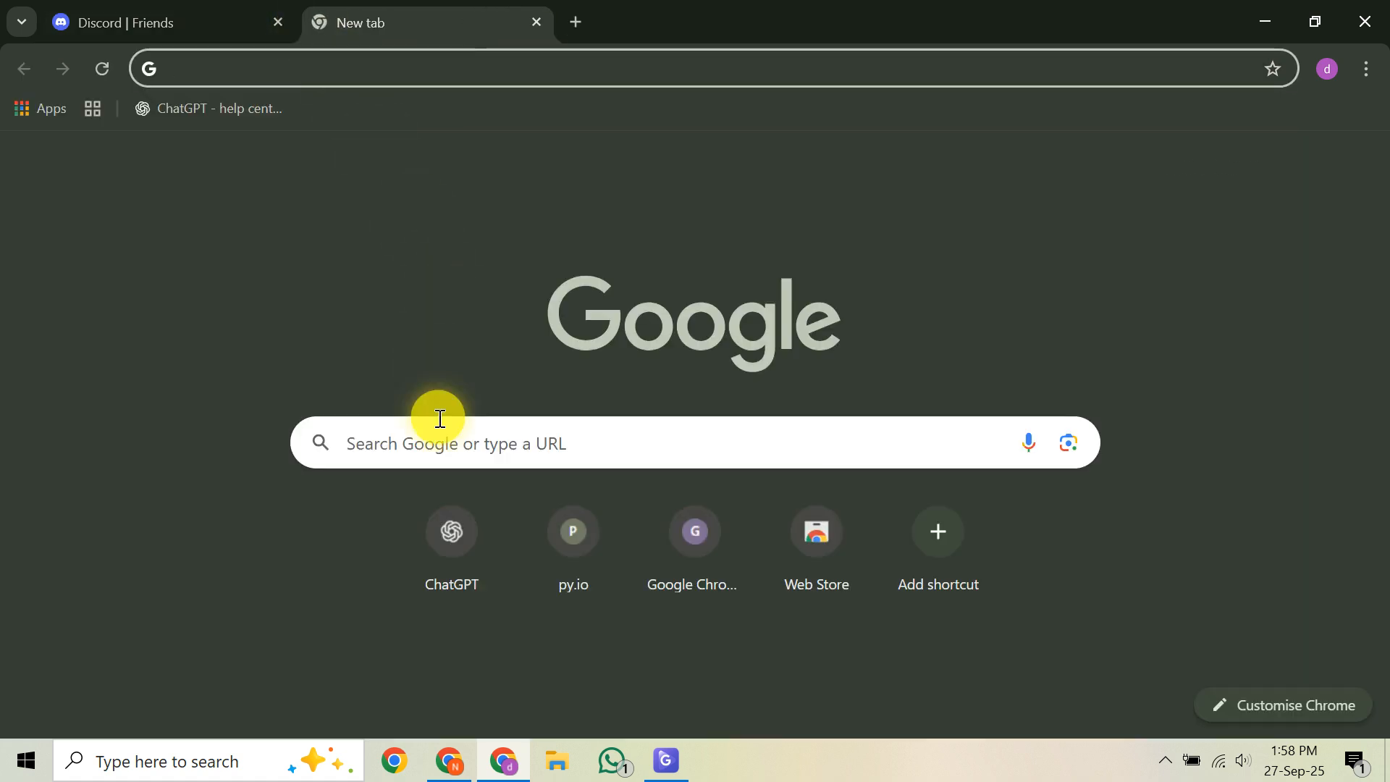
# - Search Google for 'discord canary' in a new Chrome tab
pyautogui.write('discord')
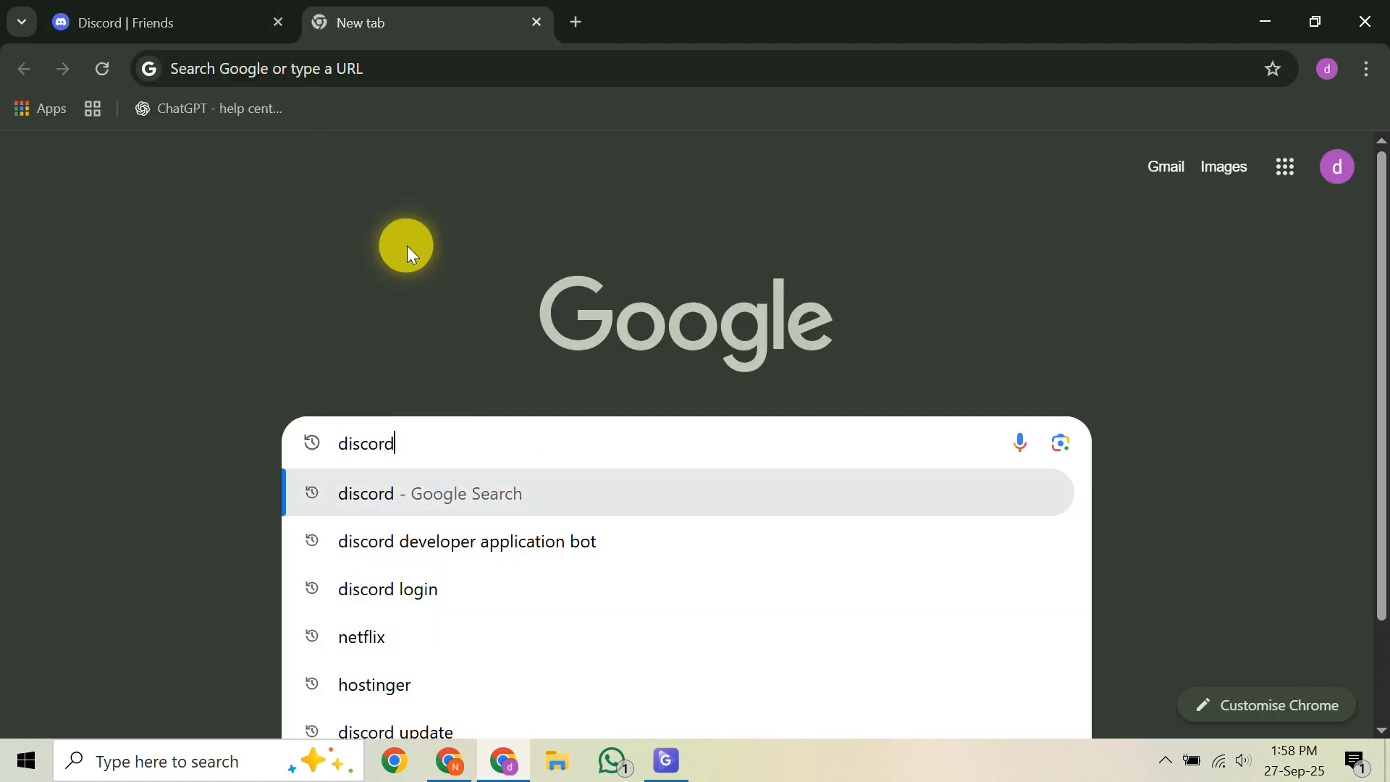
pyautogui.write('v')
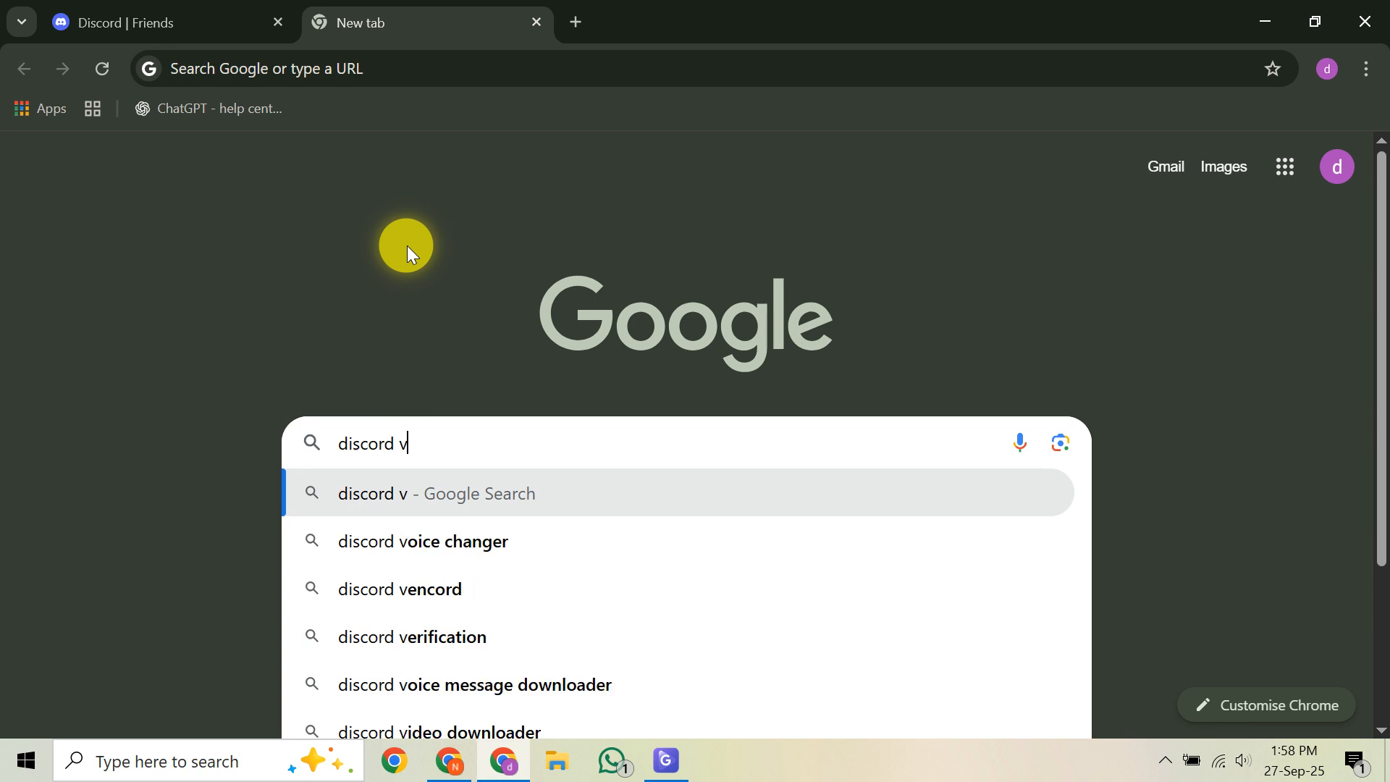
pyautogui.write('anary')
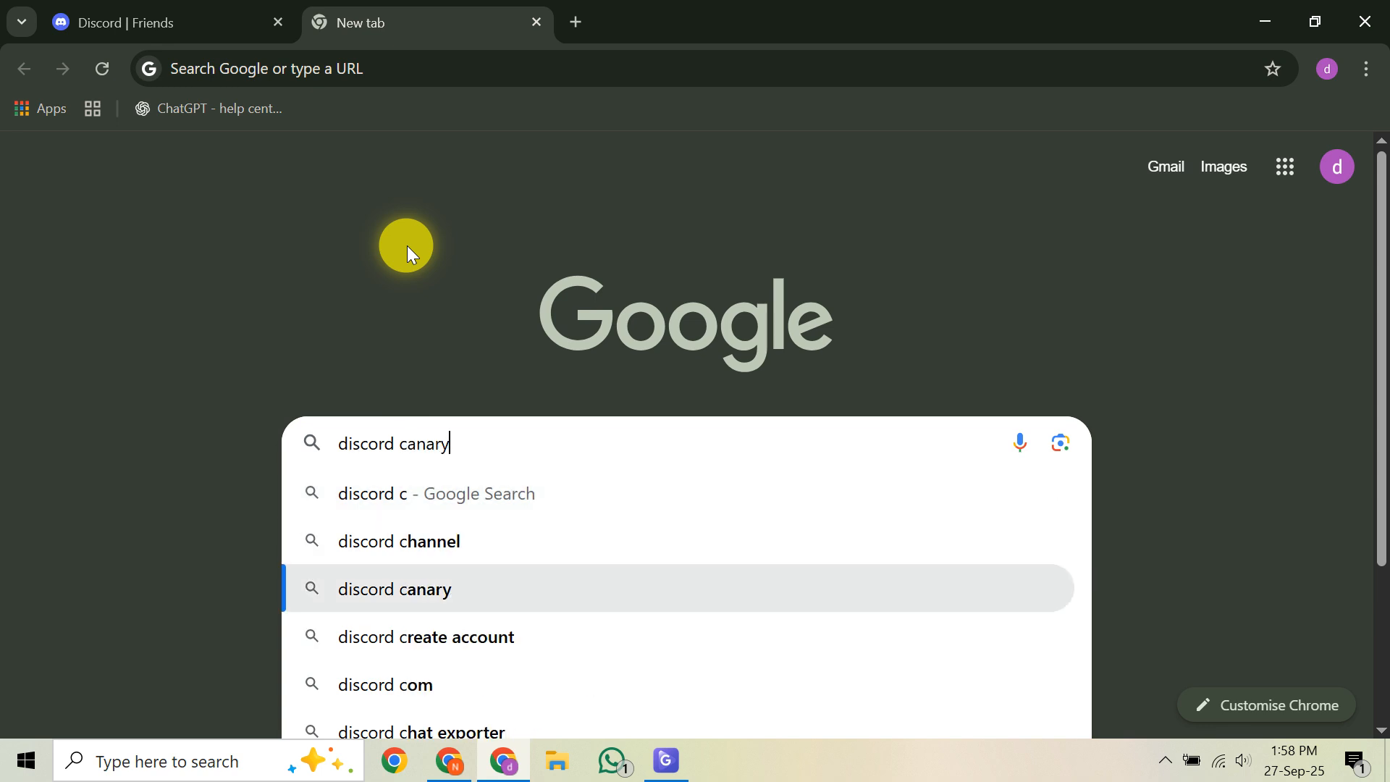
pyautogui.press('Return')
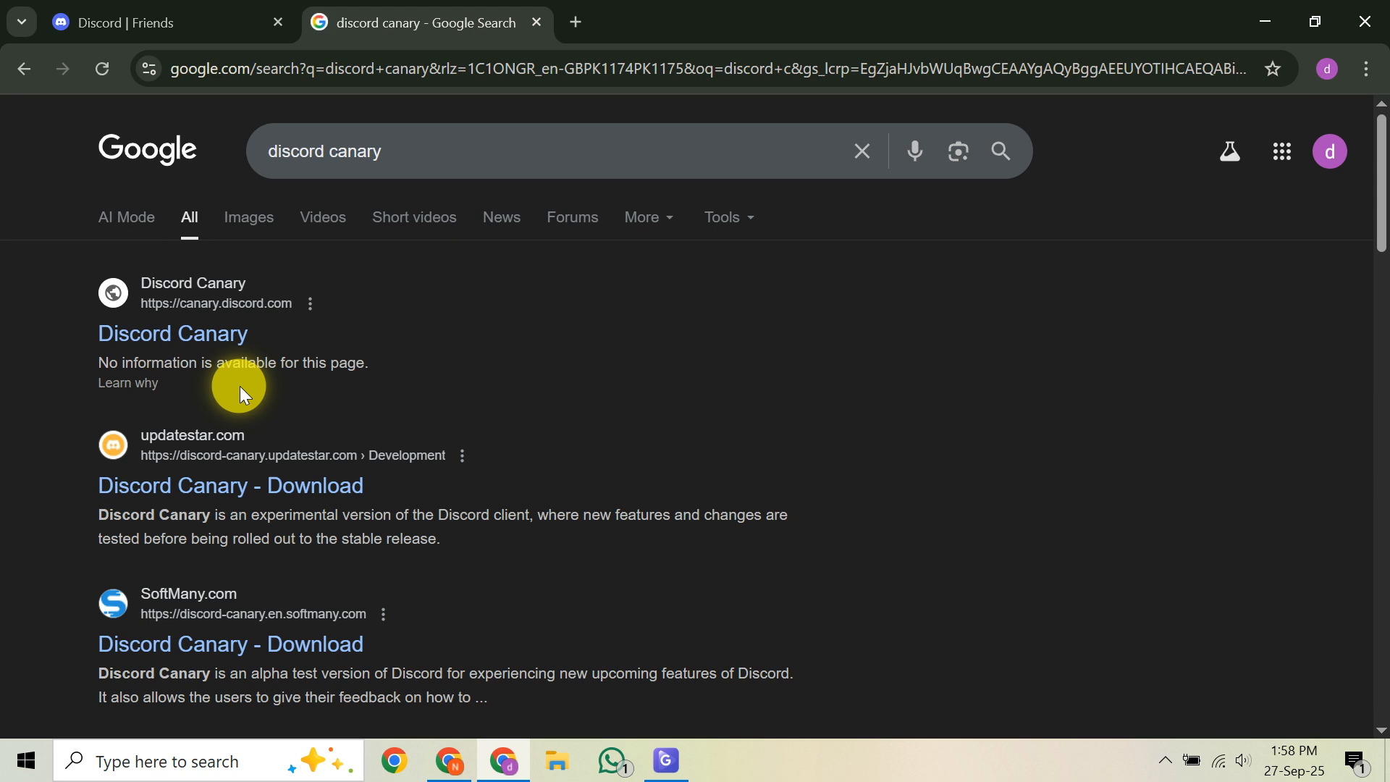
pyautogui.moveTo(418, 486)
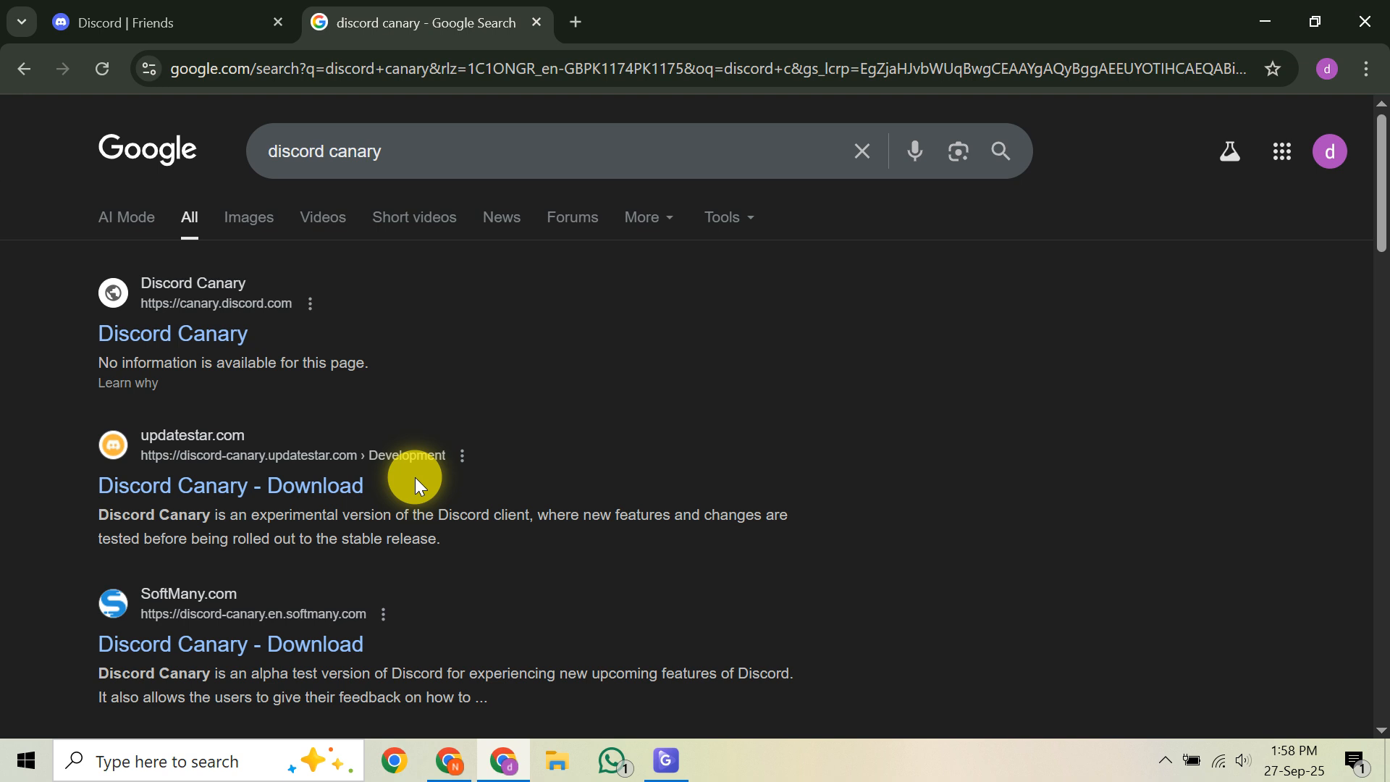